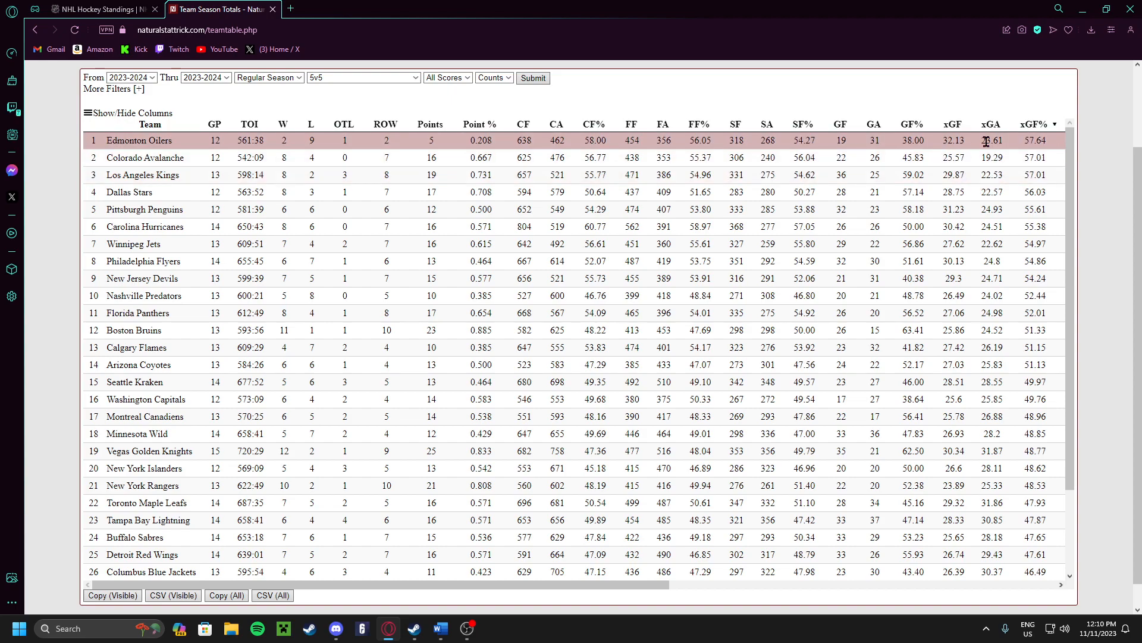
mouse_move(902, 148)
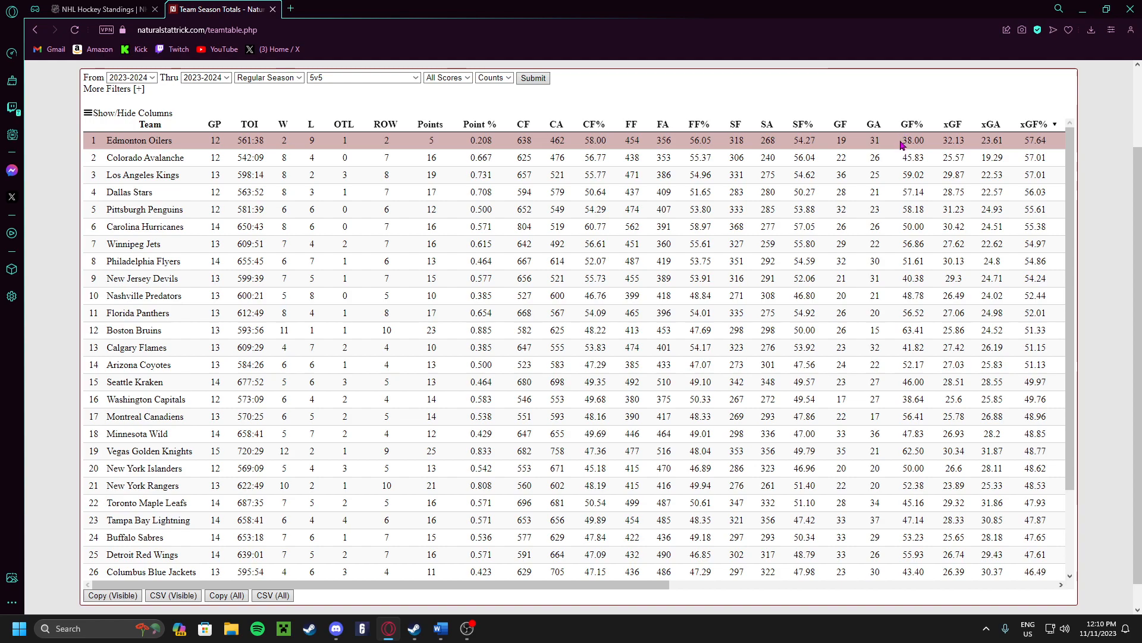
mouse_move(1014, 146)
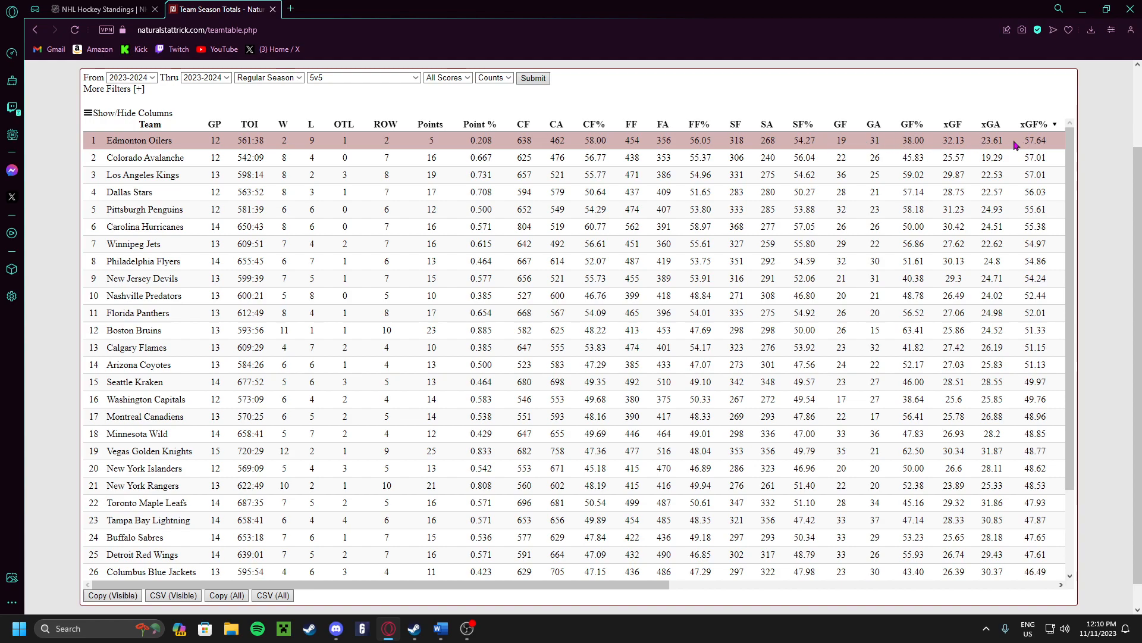
mouse_move(893, 148)
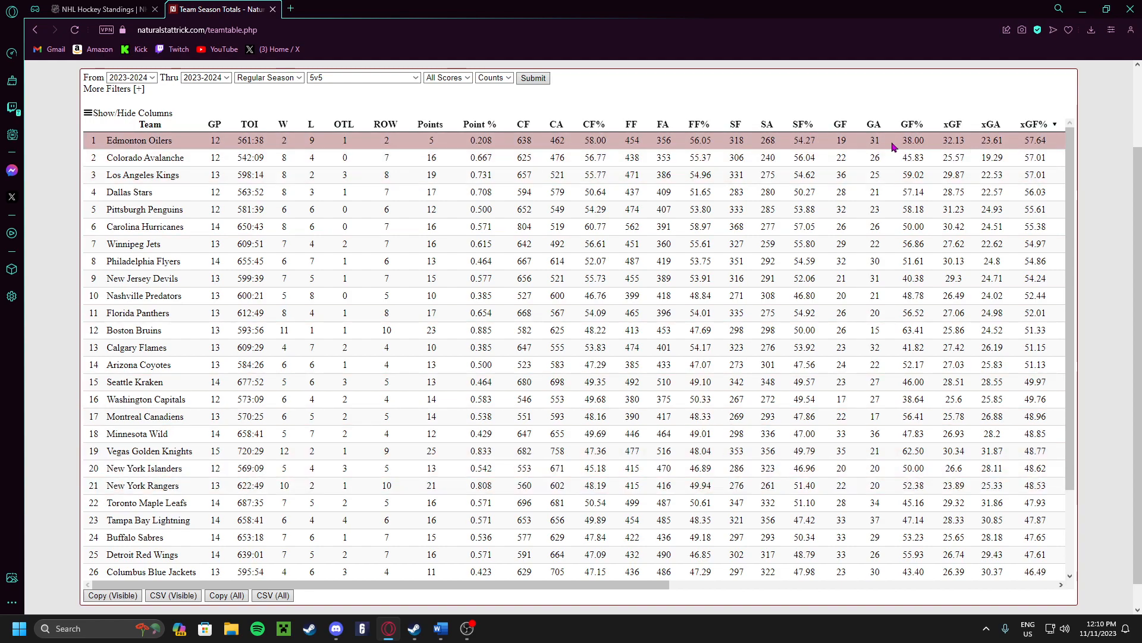